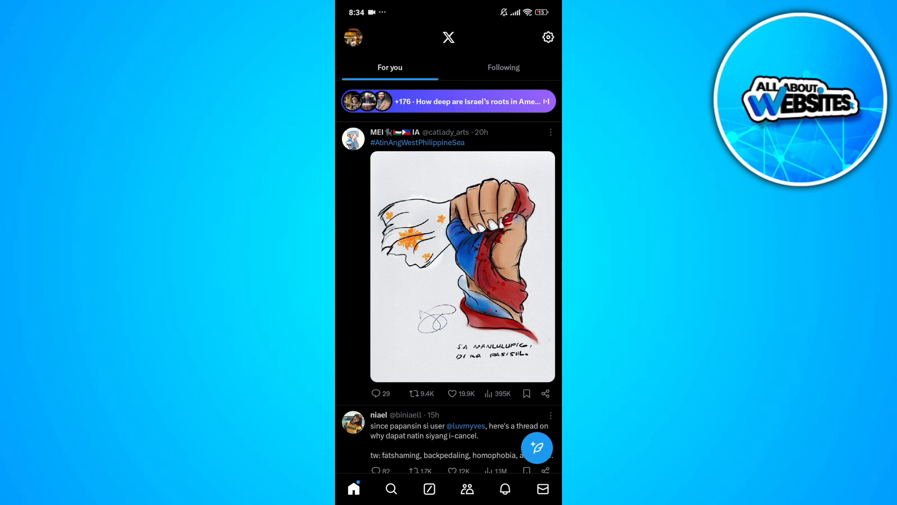
- Open the side navigation drawer from your profile picture at top left
{"action": "left_click", "coordinate": [355, 37]}
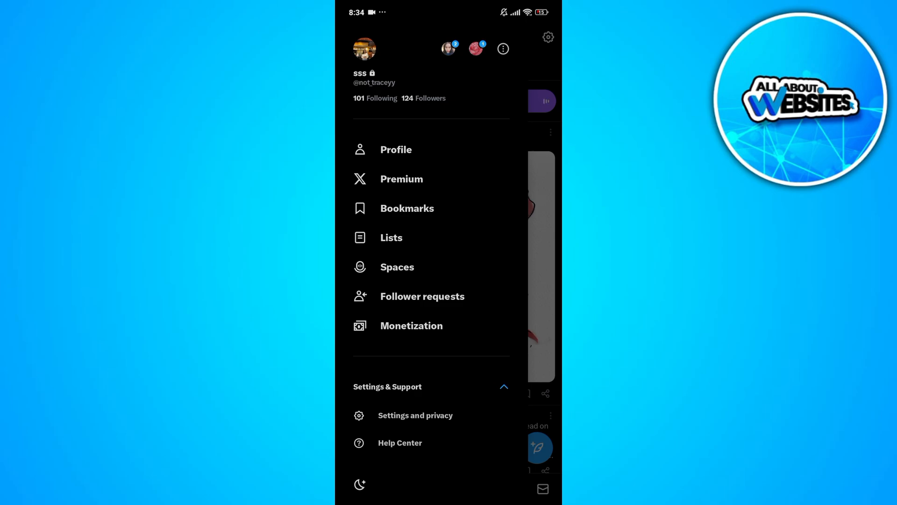
- View the Likes tab on your own profile, then return to the home feed
{"action": "left_click", "coordinate": [396, 149]}
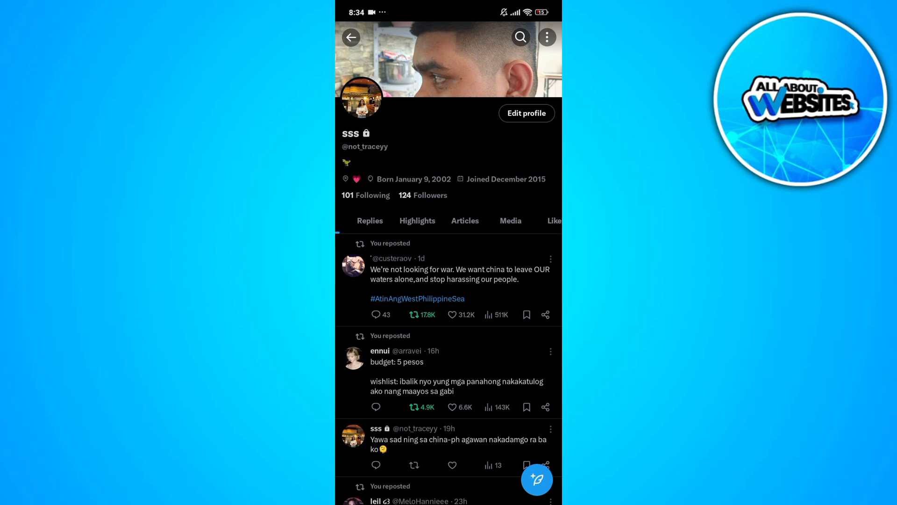
{"action": "left_click", "coordinate": [552, 221]}
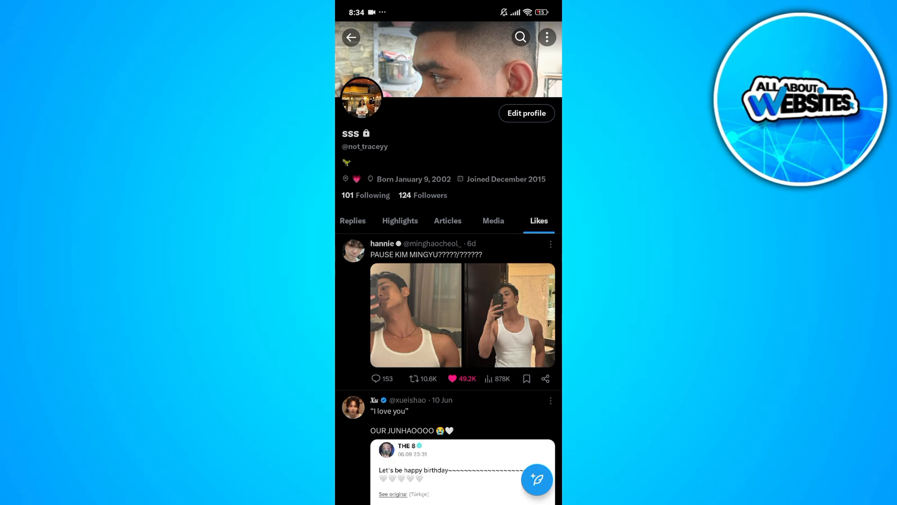
{"action": "left_click", "coordinate": [351, 37]}
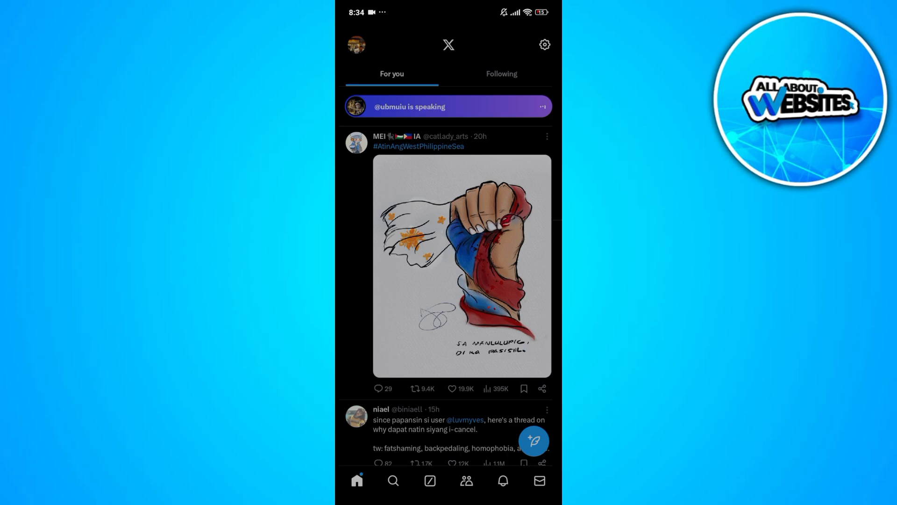
{"action": "left_click", "coordinate": [383, 408]}
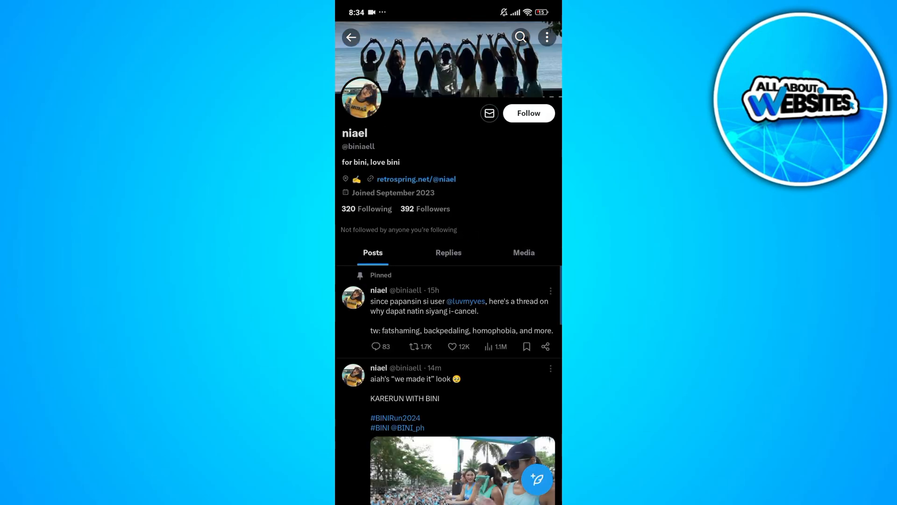
{"action": "left_click", "coordinate": [524, 252]}
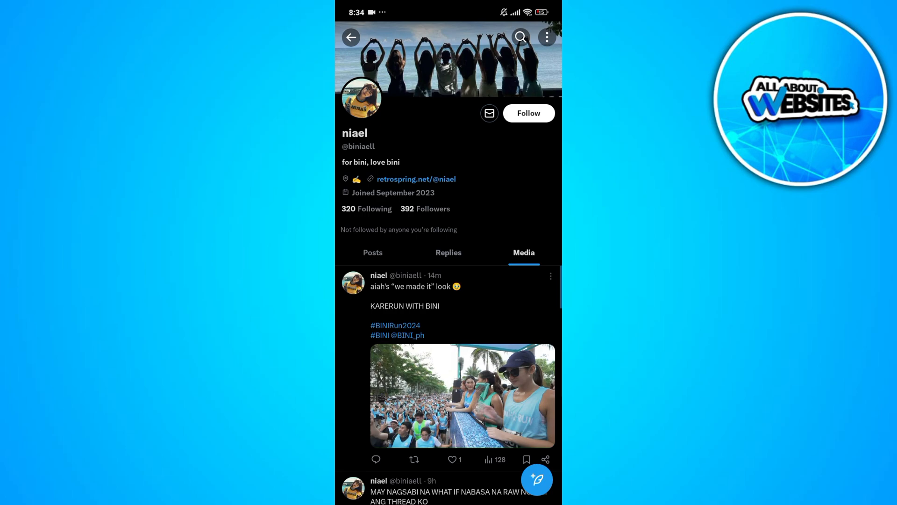
{"action": "left_click", "coordinate": [373, 252]}
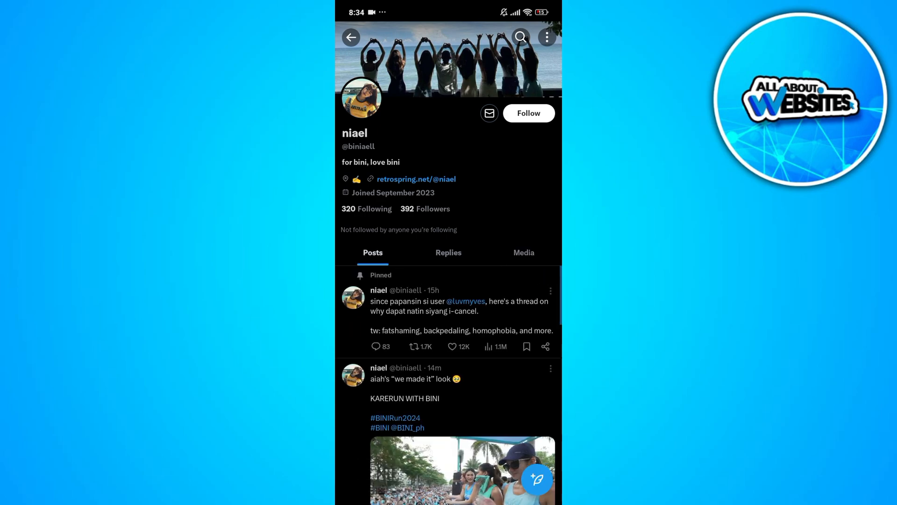
{"action": "left_click", "coordinate": [353, 37]}
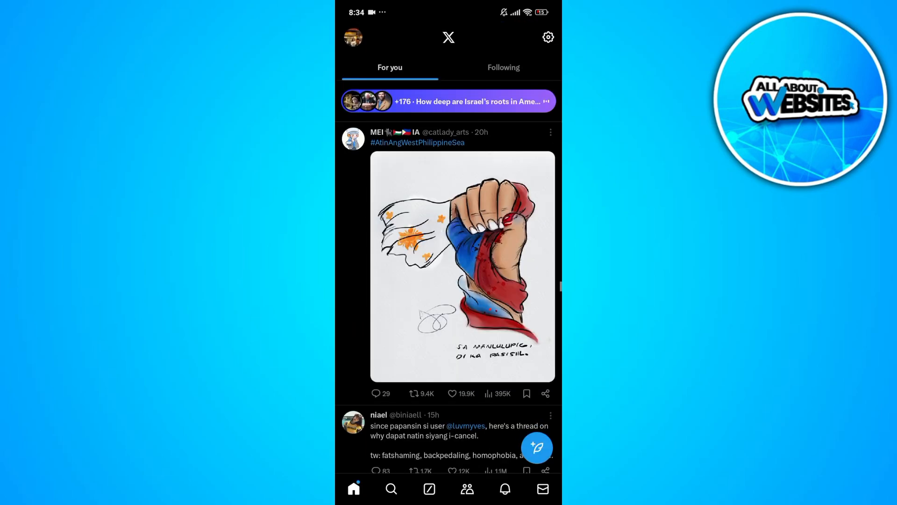